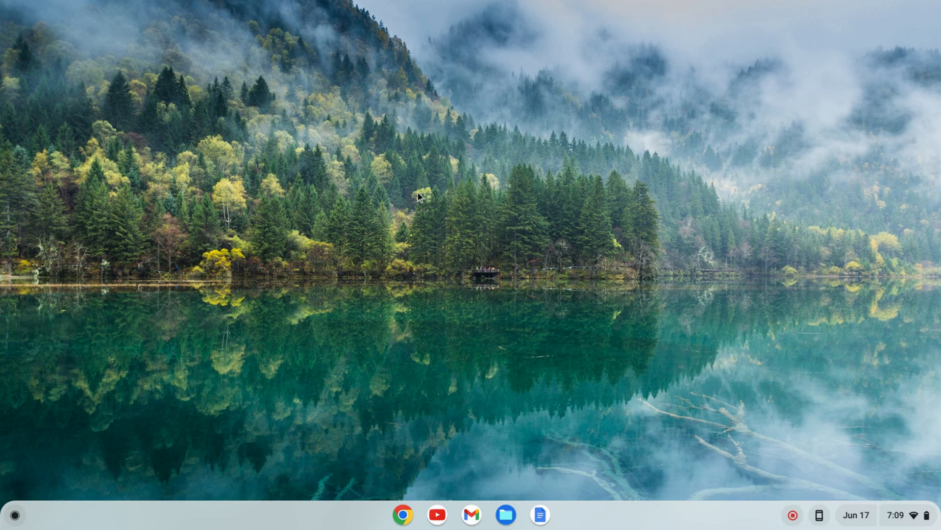
{"action": "mouse_move", "coordinate": [84, 333]}
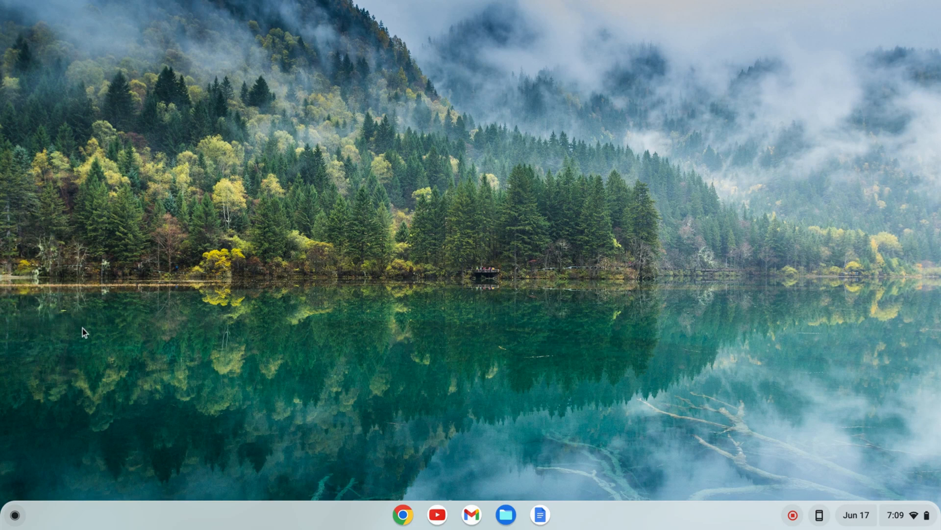
{"action": "mouse_move", "coordinate": [15, 518]}
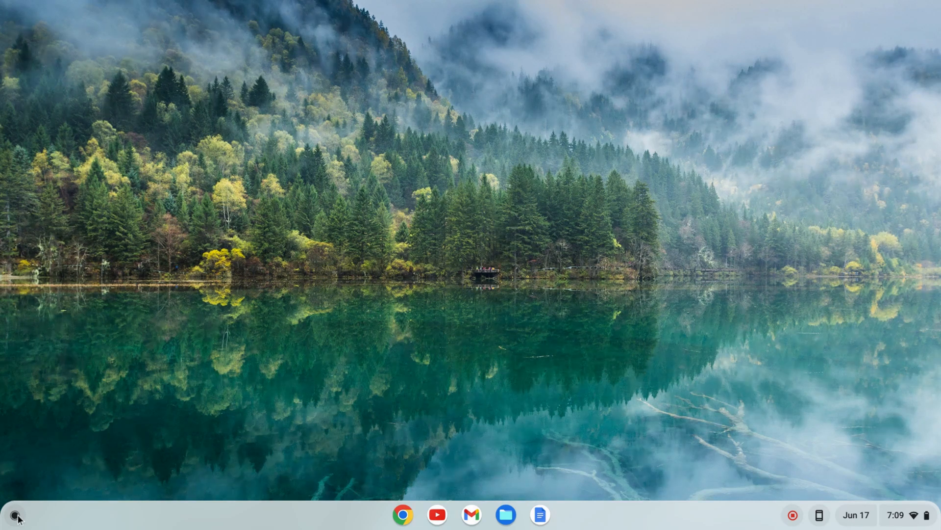
Open the app launcher from the shelf's bottom-left button
{"action": "left_click", "coordinate": [13, 514]}
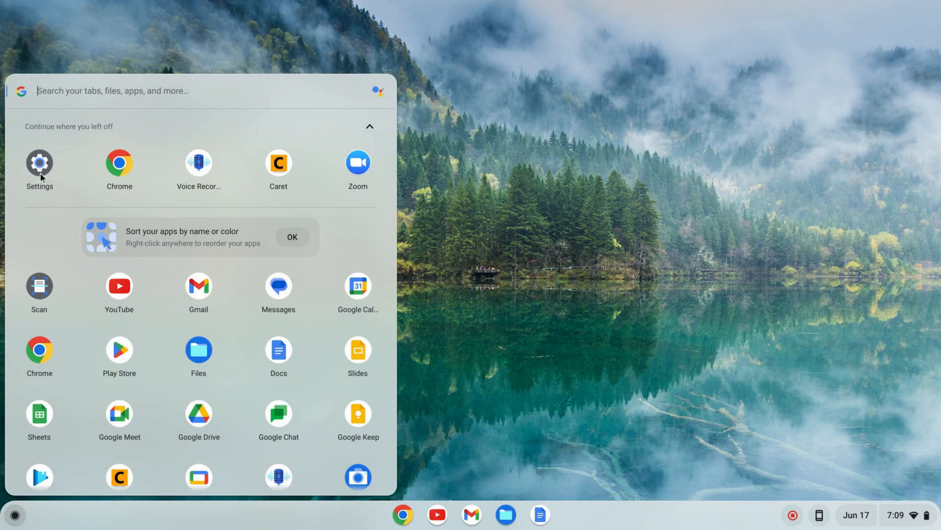
Open Settings, expand Advanced and go to the Developers page
{"action": "left_click", "coordinate": [38, 162]}
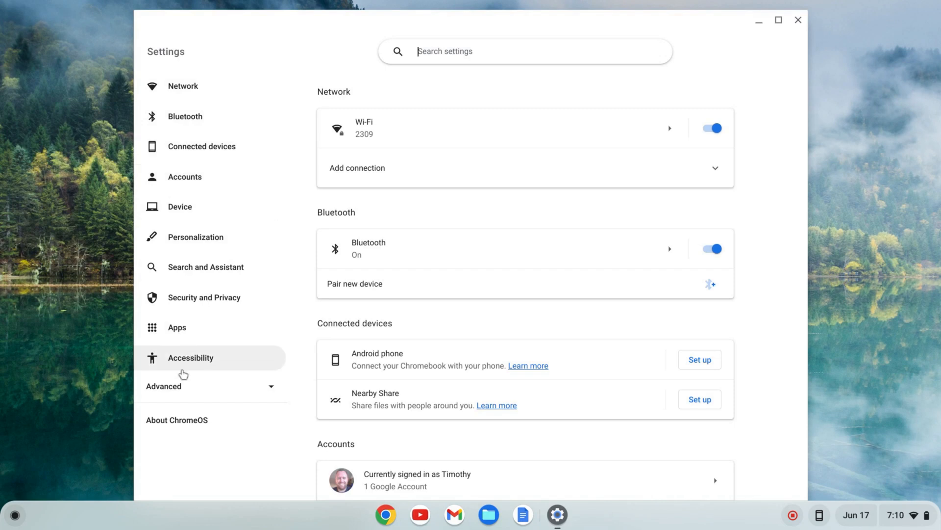
{"action": "left_click", "coordinate": [163, 385]}
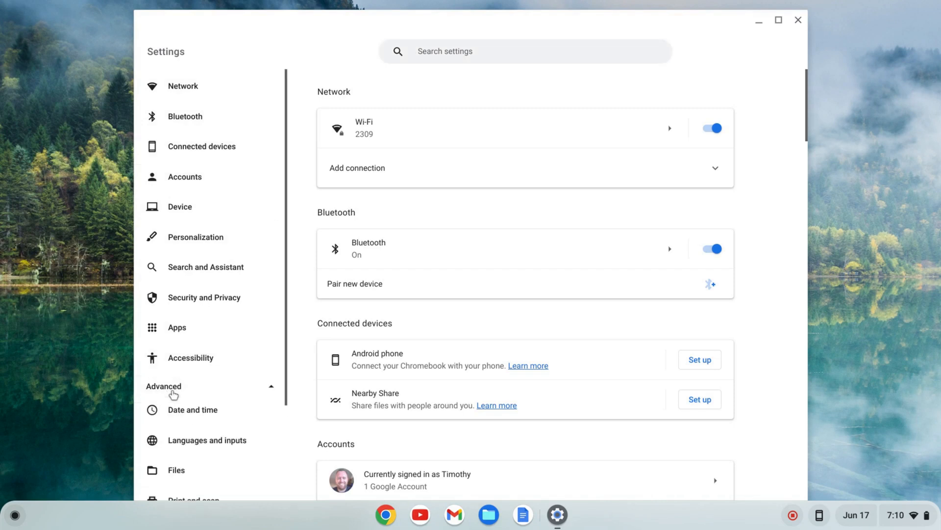
{"action": "scroll", "scroll_direction": "down", "scroll_amount": 3}
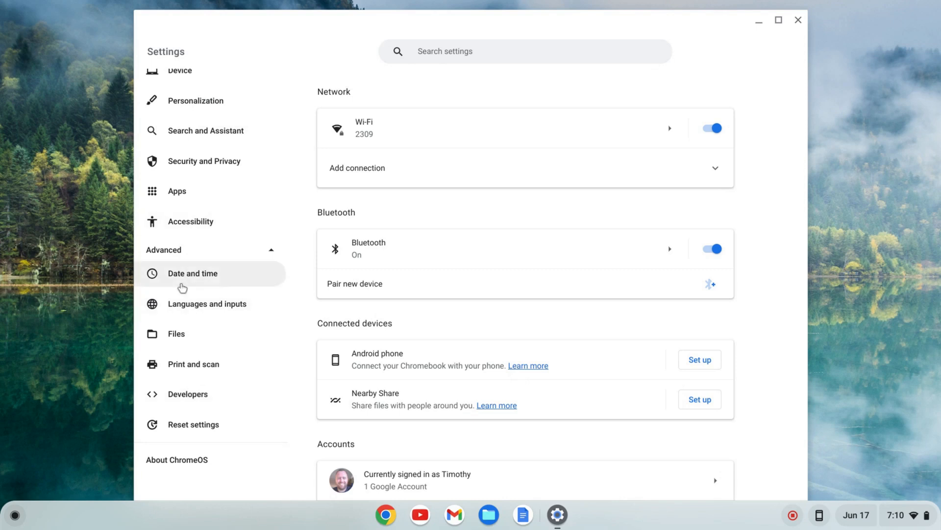
{"action": "left_click", "coordinate": [187, 393]}
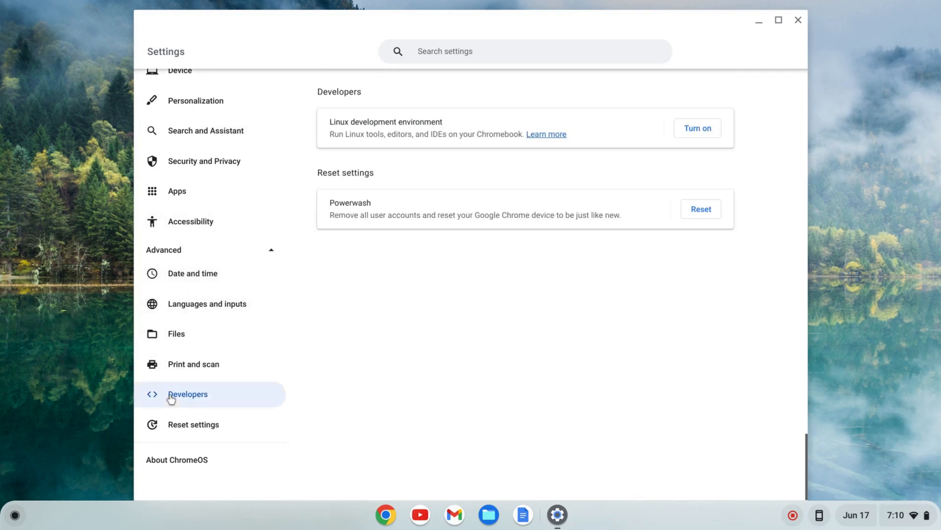
{"action": "mouse_move", "coordinate": [413, 113]}
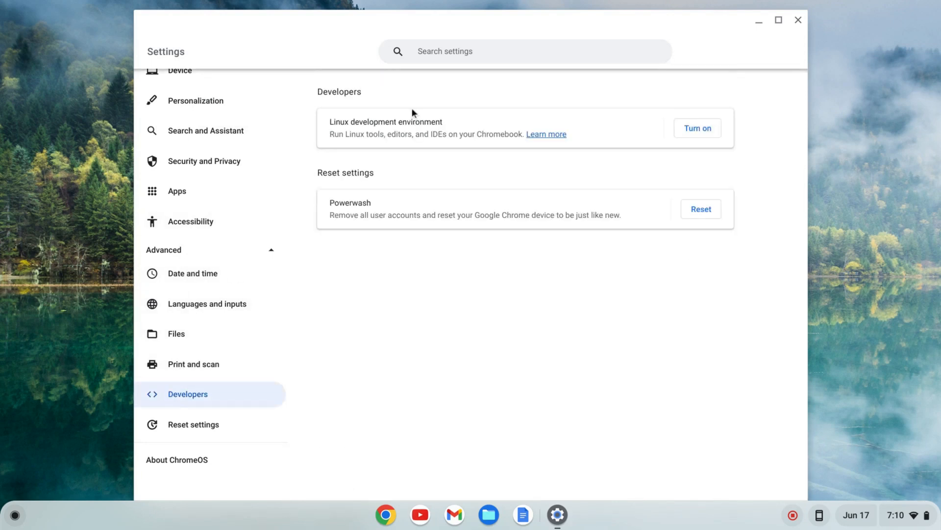
{"action": "mouse_move", "coordinate": [447, 122]}
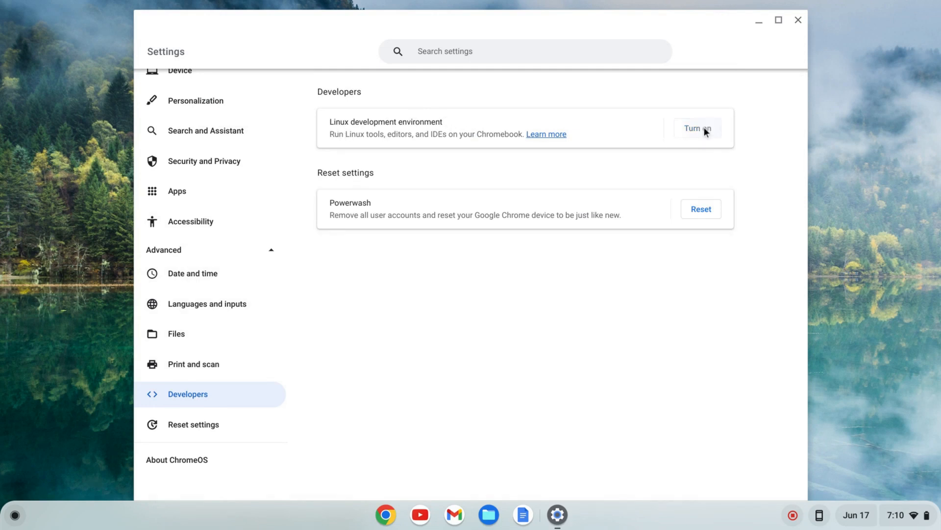
Turn on the Linux development environment and install with the recommended 10.0 GB disk
{"action": "left_click", "coordinate": [696, 128]}
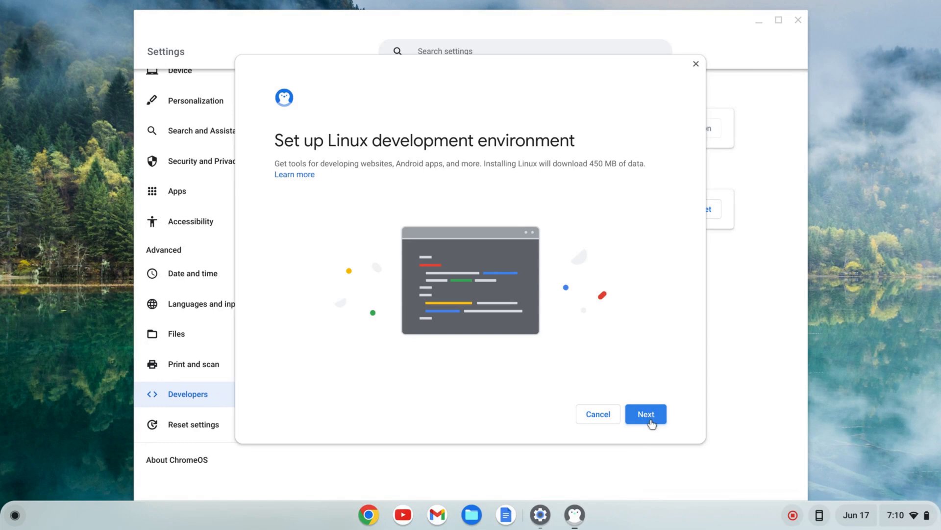
{"action": "left_click", "coordinate": [645, 414]}
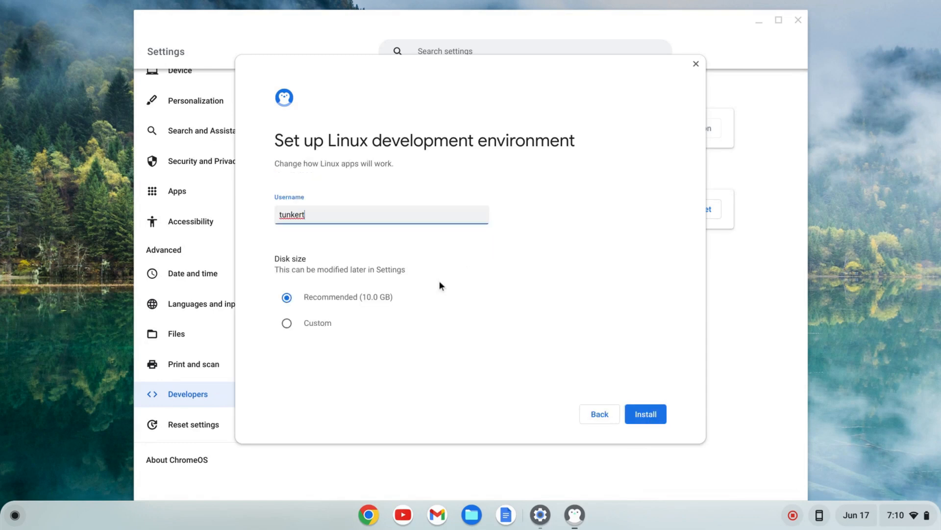
{"action": "mouse_move", "coordinate": [317, 240]}
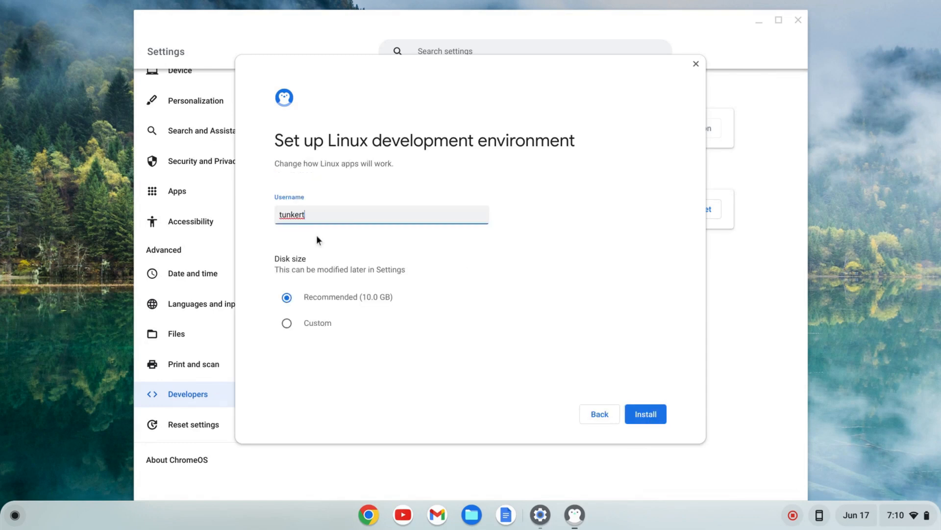
{"action": "mouse_move", "coordinate": [477, 305]}
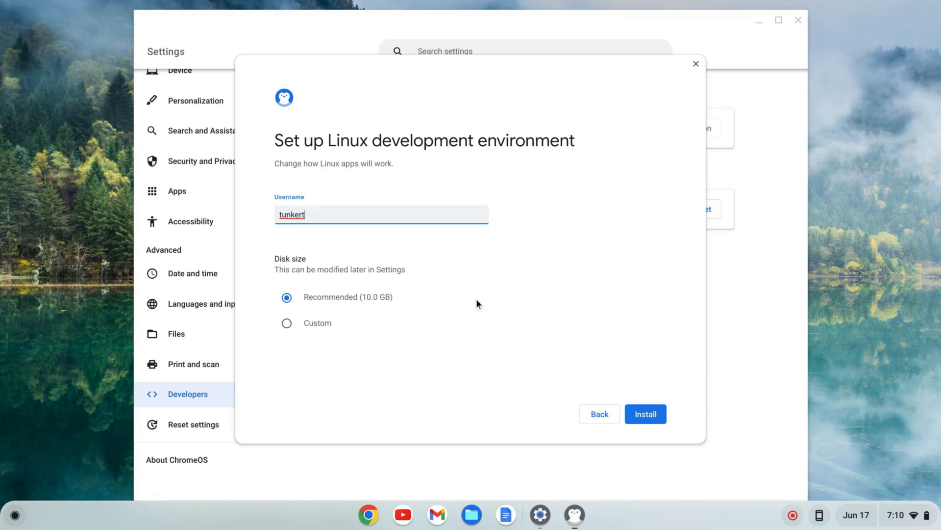
{"action": "mouse_move", "coordinate": [276, 310]}
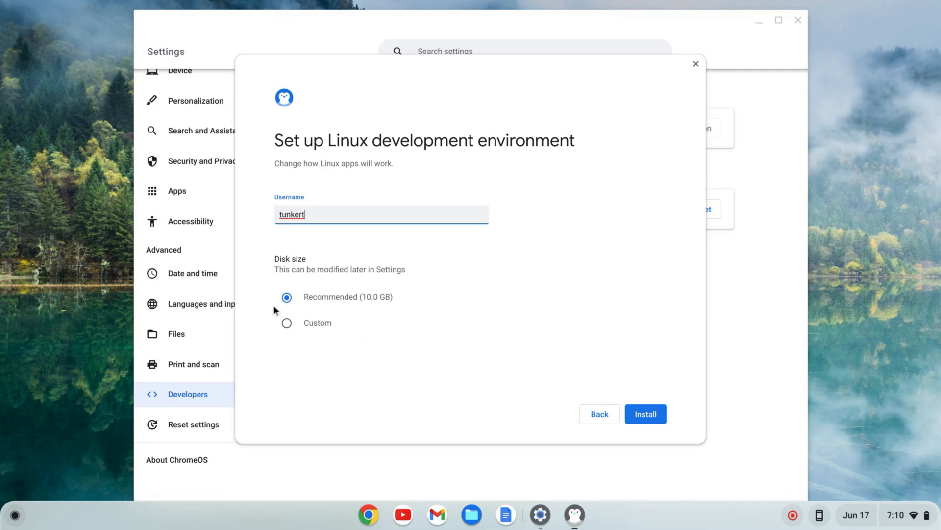
{"action": "mouse_move", "coordinate": [310, 310]}
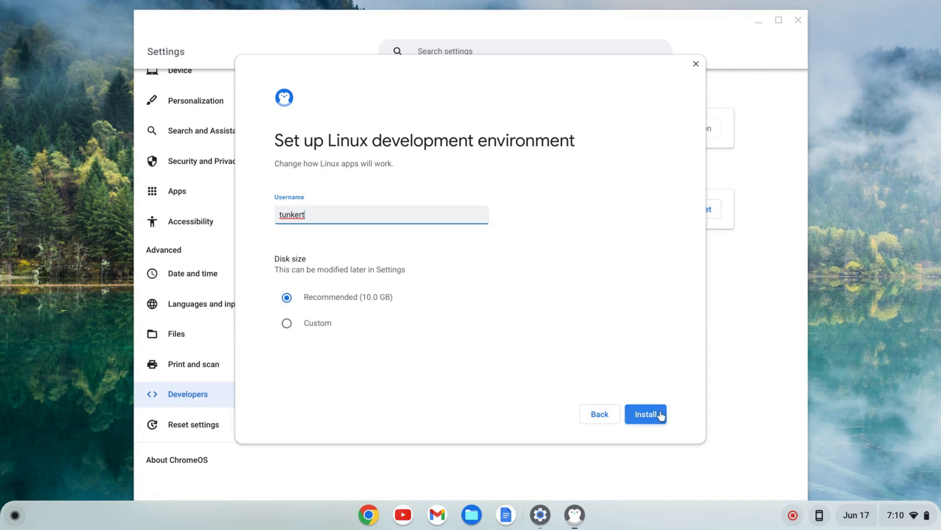
{"action": "left_click", "coordinate": [646, 414]}
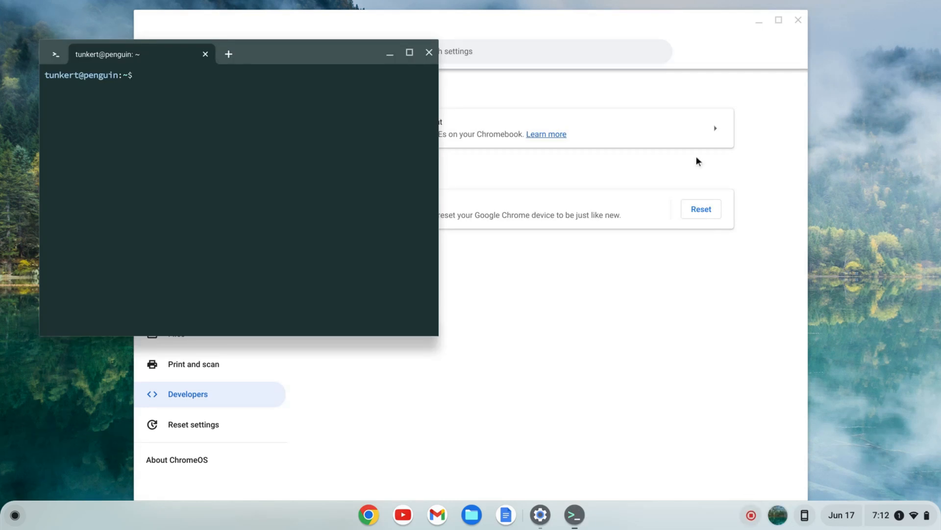
Maximize Terminal and enter 'sudo apt-get update && sudo apt-get dist-upgrade -y'
{"action": "left_click", "coordinate": [409, 53]}
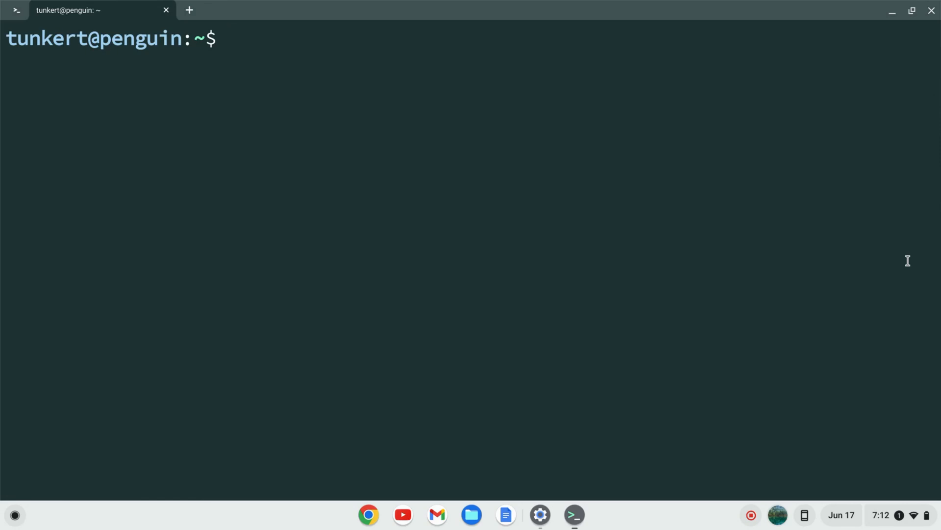
{"action": "type", "text": "sud"}
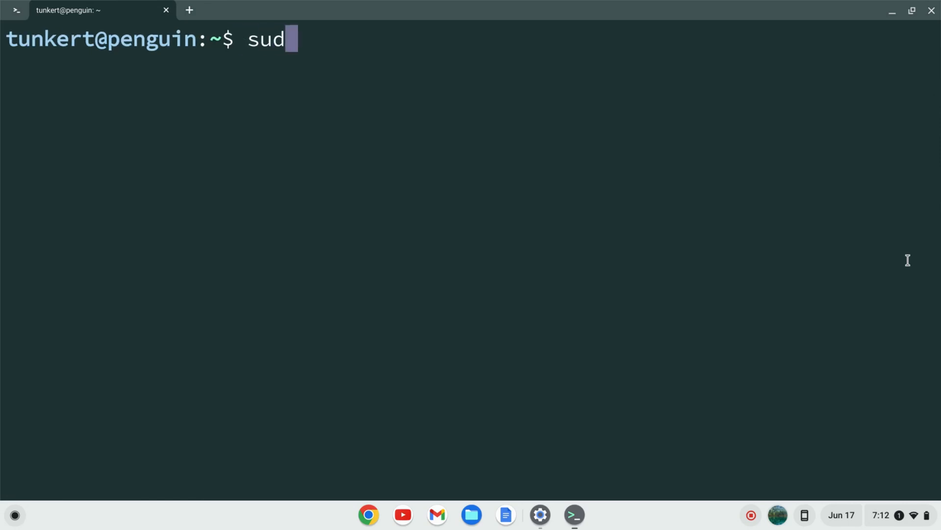
{"action": "type", "text": "o apt-get"}
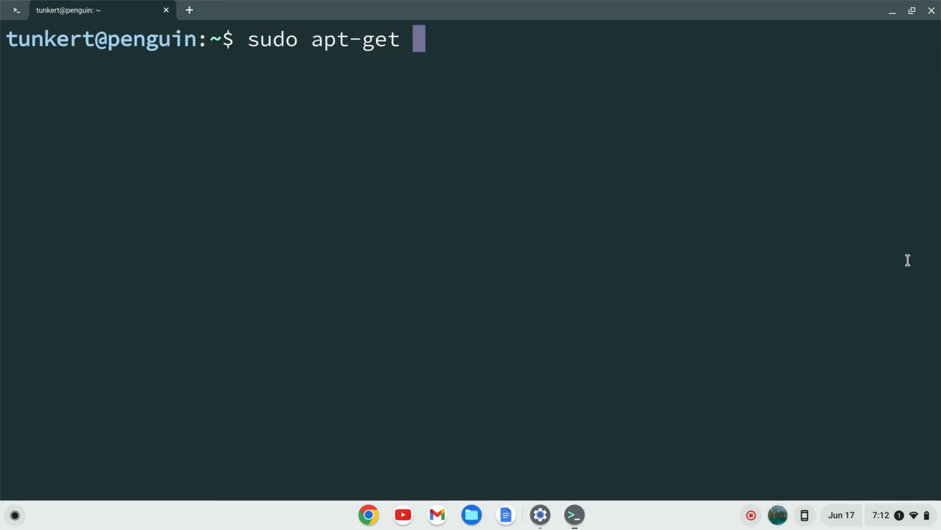
{"action": "type", "text": "update"}
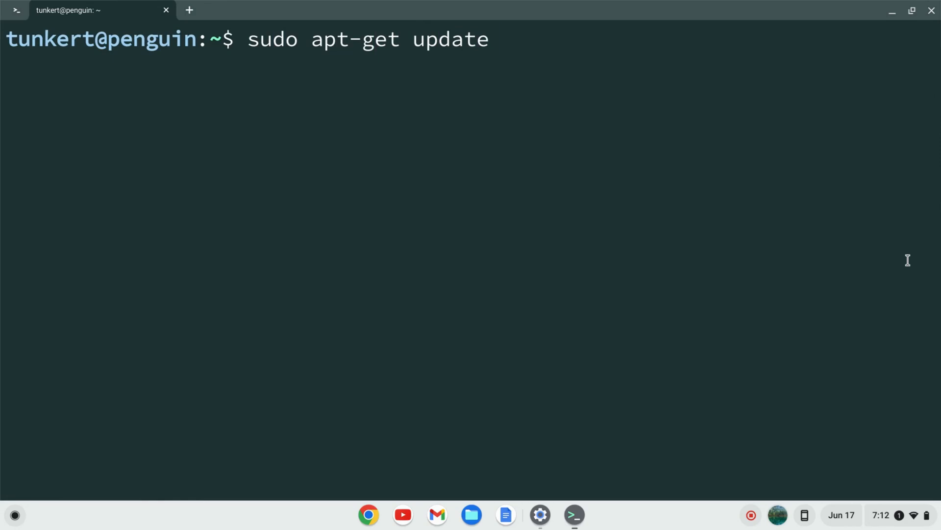
{"action": "type", "text": "&&"}
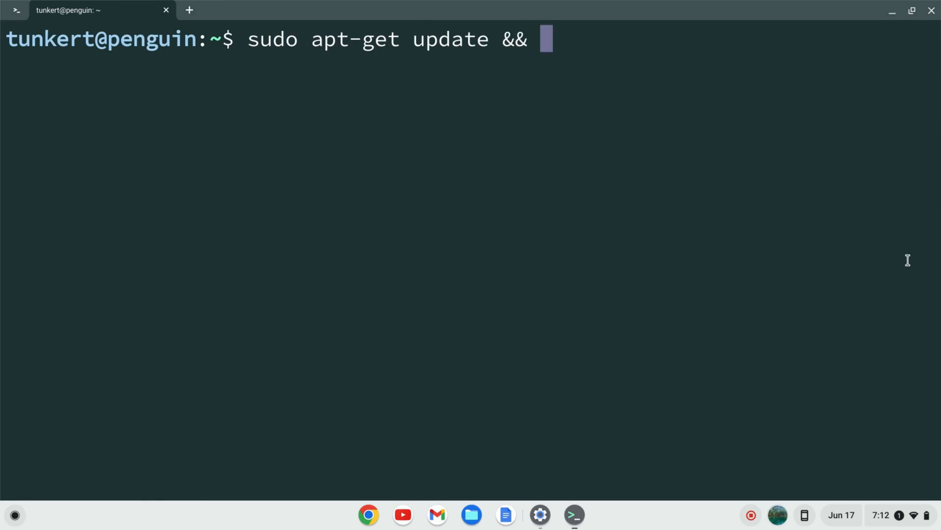
{"action": "type", "text": "sudo apt-"}
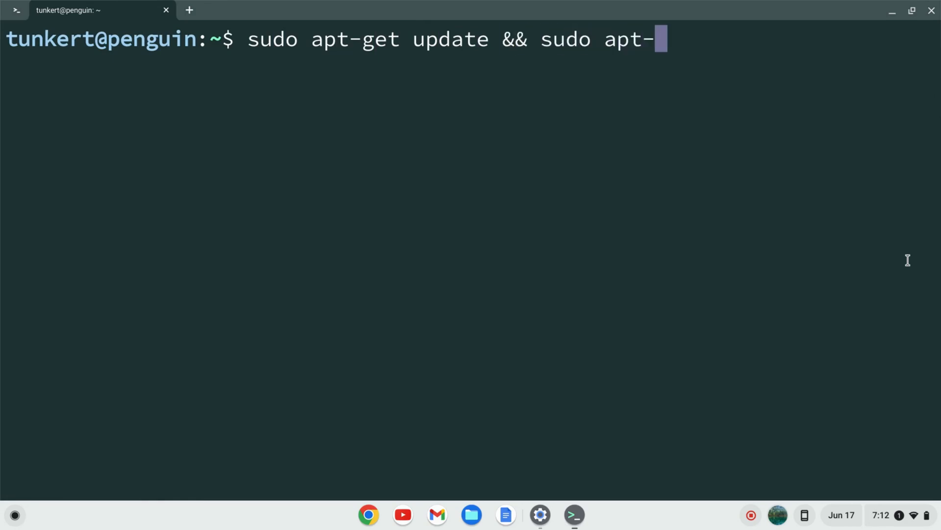
{"action": "type", "text": "get dist-"}
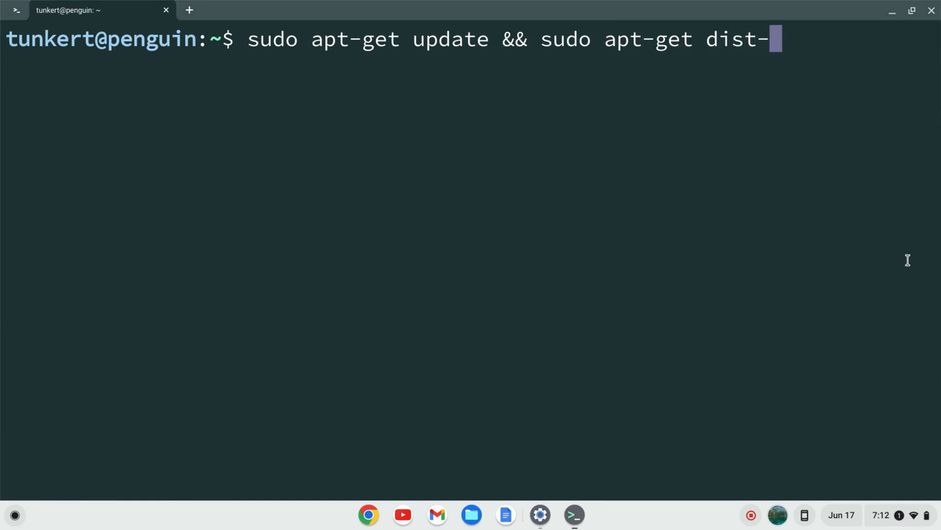
{"action": "type", "text": "upgrade"}
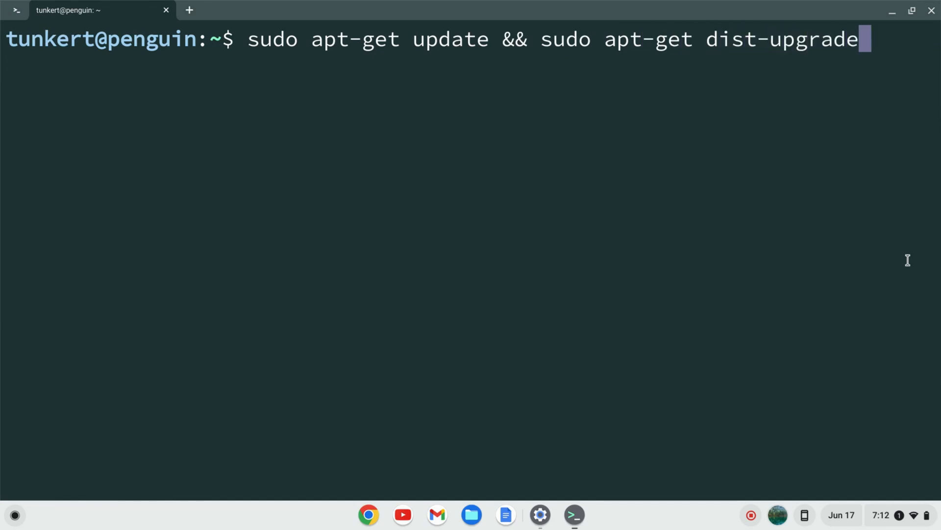
{"action": "type", "text": "-y"}
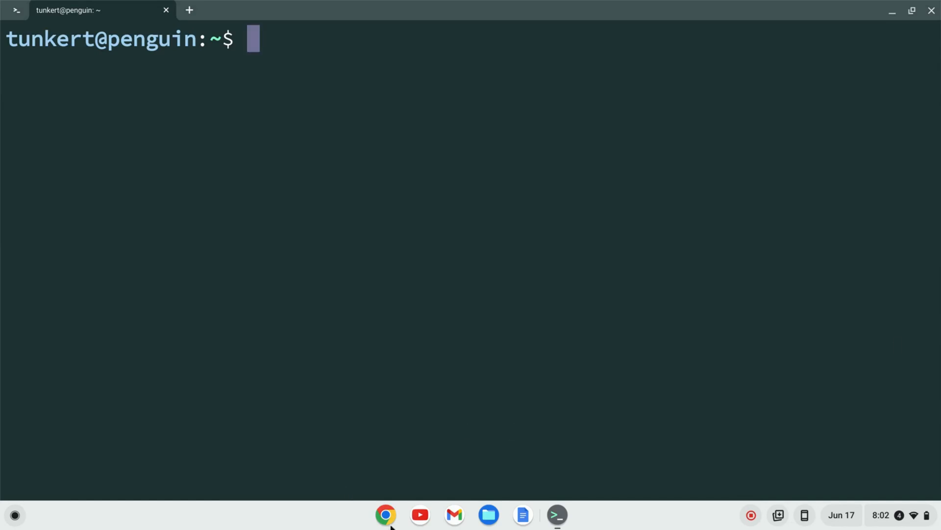
Search for 'rubymine' in a new Chrome window
{"action": "left_click", "coordinate": [386, 515]}
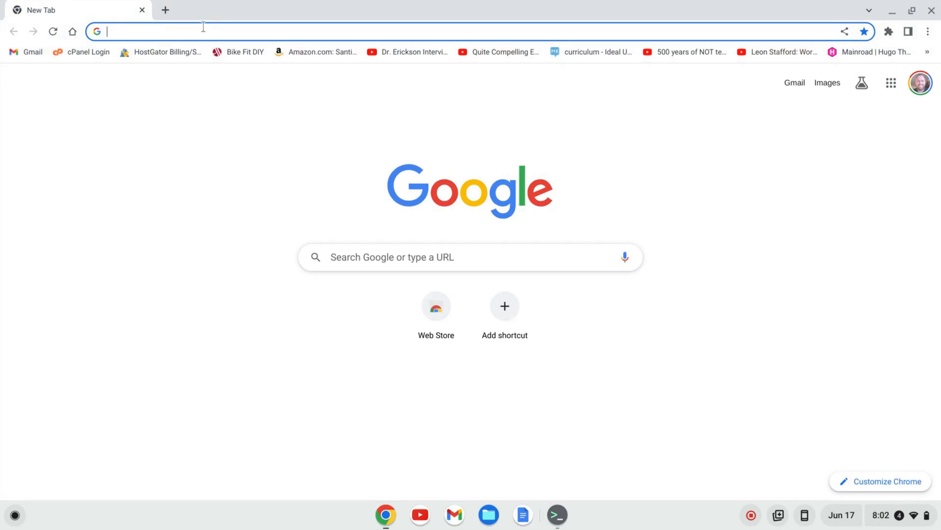
{"action": "type", "text": "rubymine"}
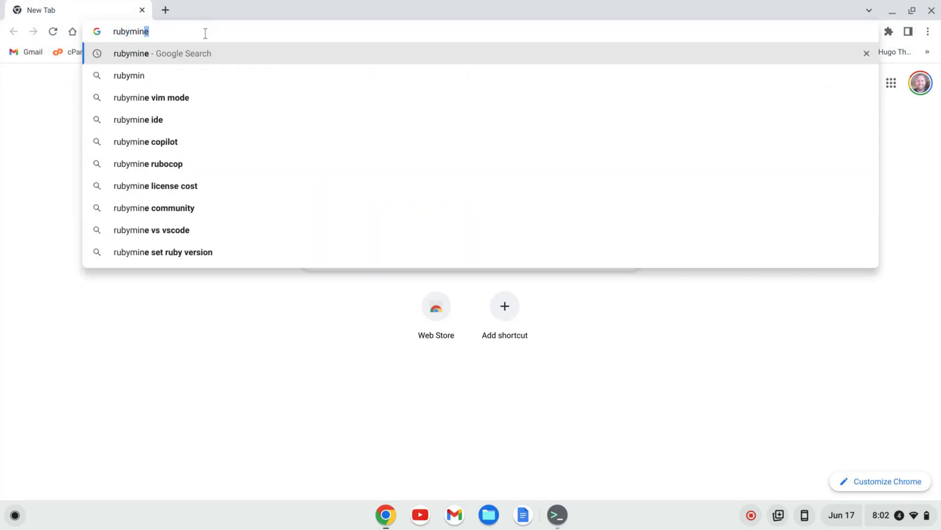
{"action": "key", "text": "Return"}
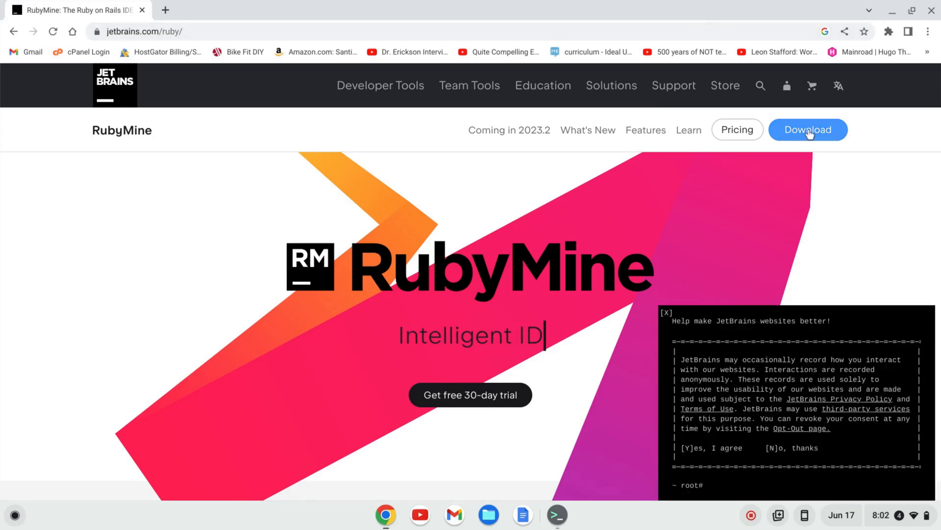
Download the Linux .tar.gz package from the RubyMine download page
{"action": "left_click", "coordinate": [808, 129]}
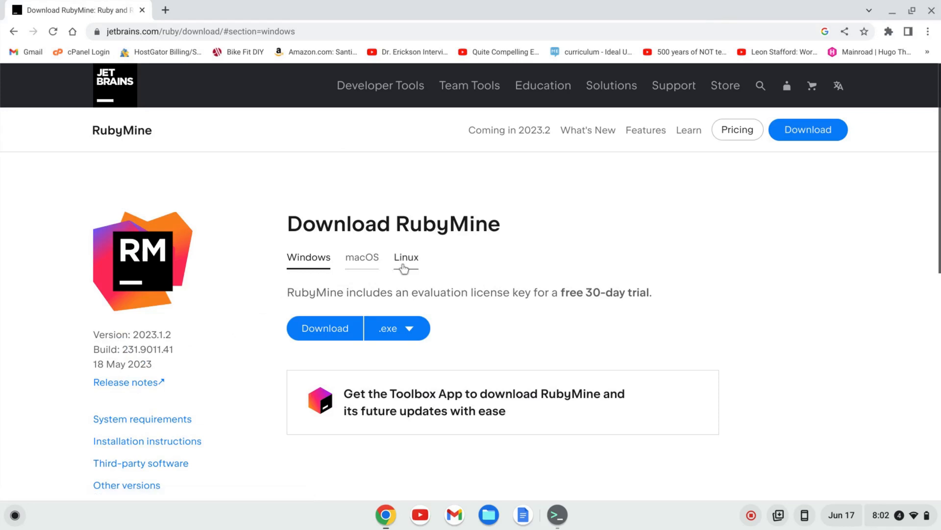
{"action": "left_click", "coordinate": [406, 257]}
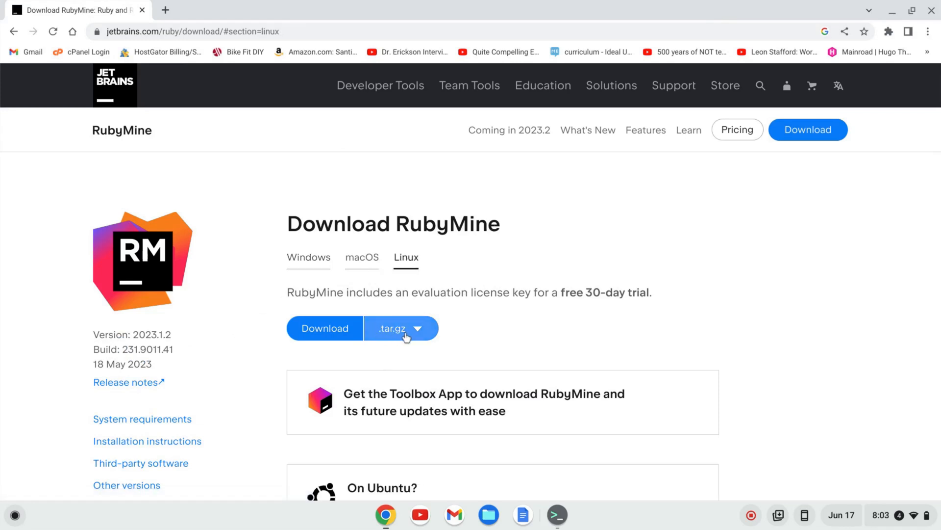
{"action": "left_click", "coordinate": [324, 328]}
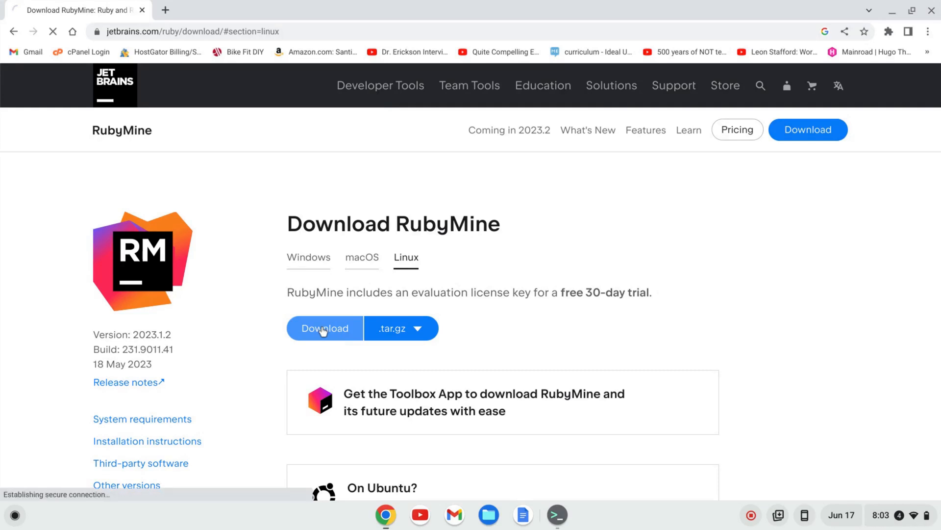
{"action": "left_click", "coordinate": [325, 328]}
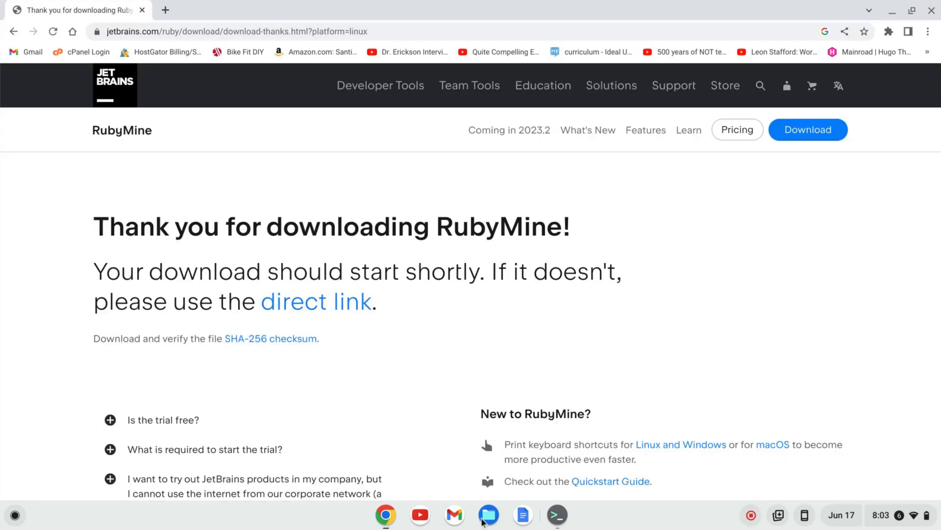
In Files, cut the RubyMine-2023.1.2.tar.gz archive from Downloads for moving to Linux files
{"action": "left_click", "coordinate": [489, 515]}
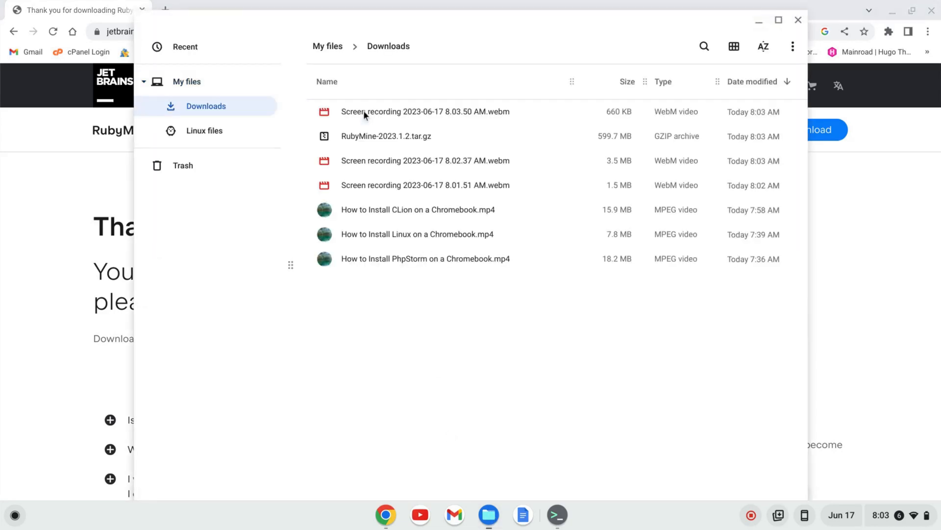
{"action": "right_click", "coordinate": [387, 136]}
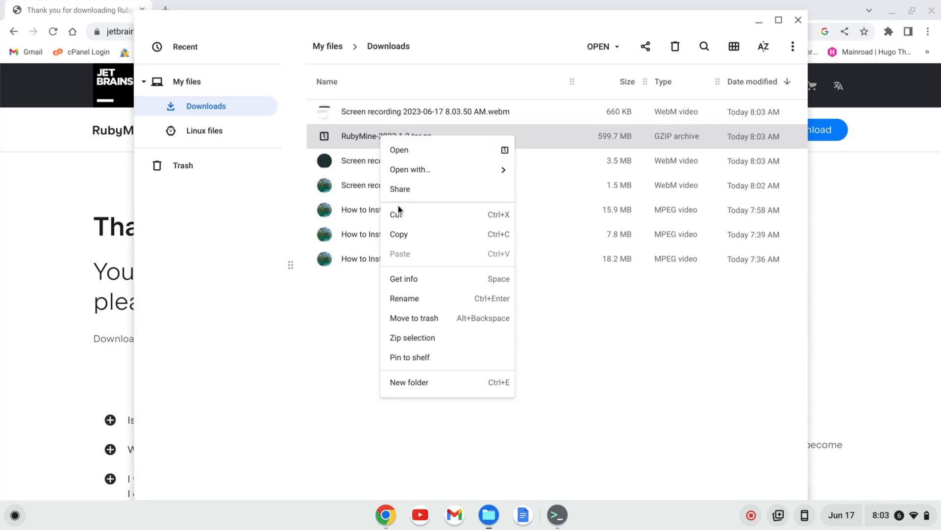
{"action": "left_click", "coordinate": [204, 131]}
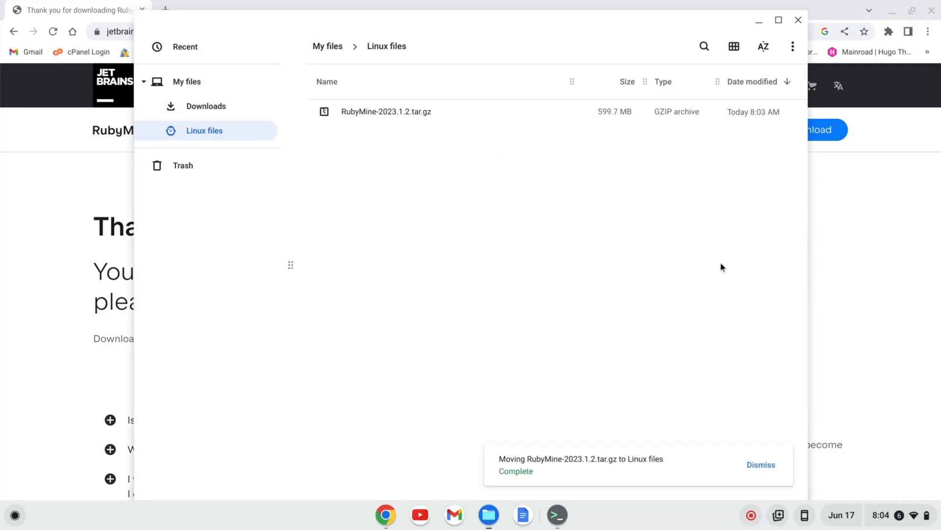
{"action": "mouse_move", "coordinate": [558, 516]}
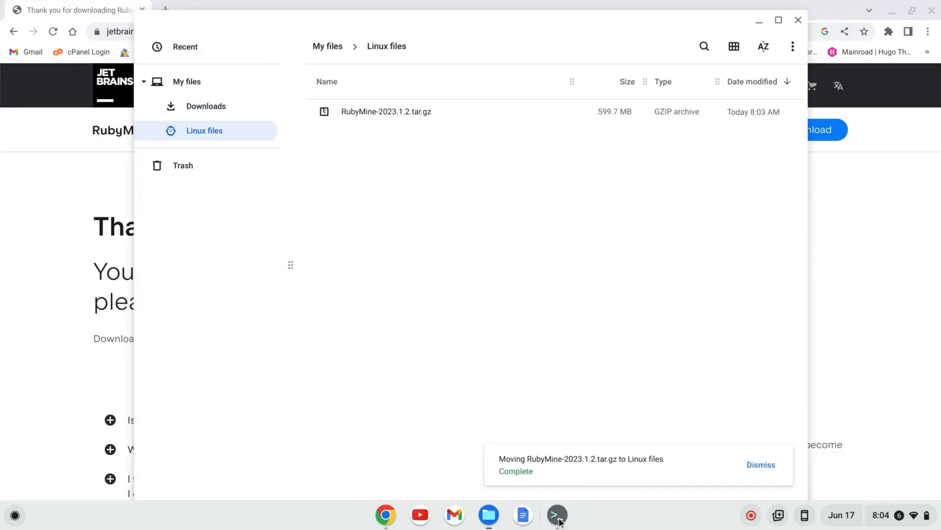
In Terminal, list files and run 'sudo tar -xvf RubyMine-2023.1.2.tar.gz -C /opt'
{"action": "left_click", "coordinate": [557, 515]}
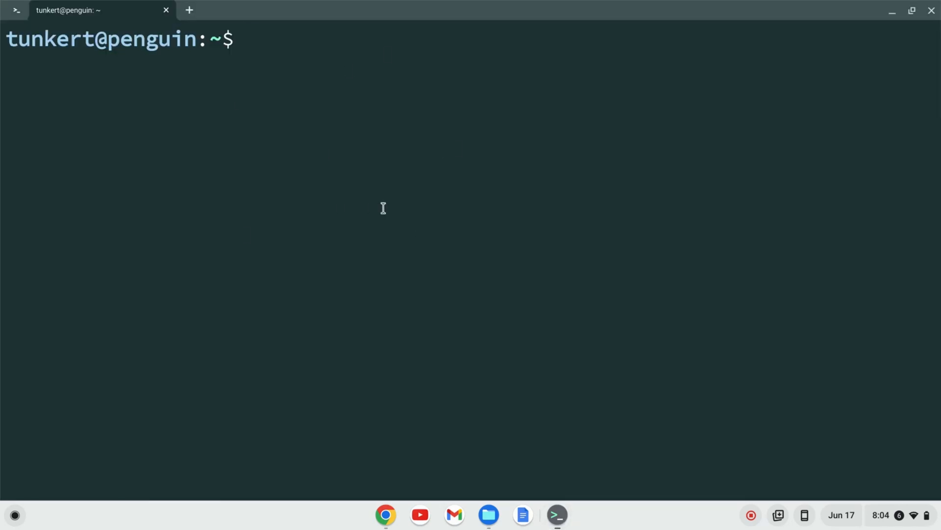
{"action": "key", "text": "Return"}
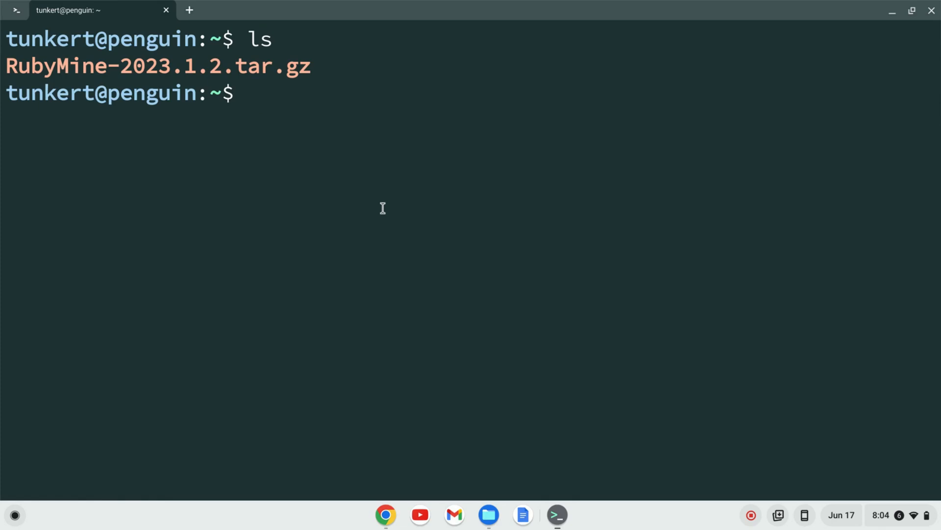
{"action": "type", "text": "su"}
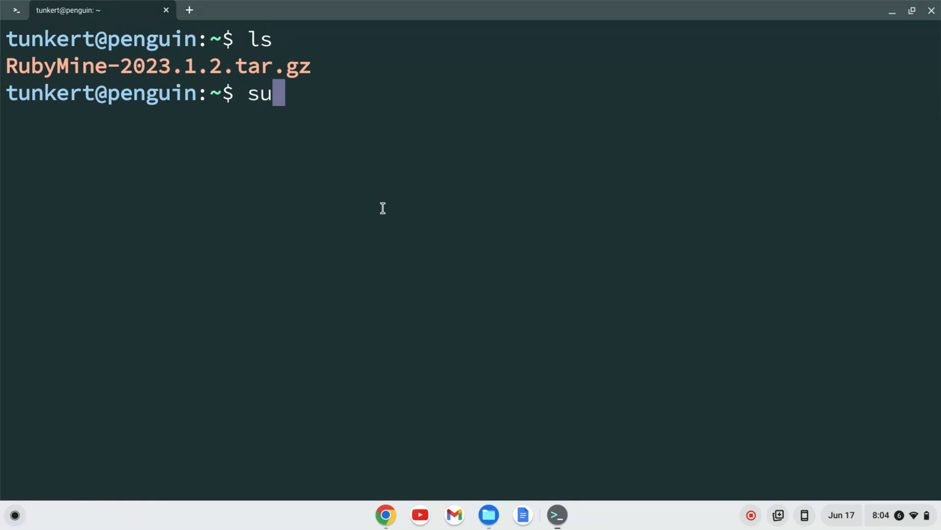
{"action": "type", "text": "do tar -"}
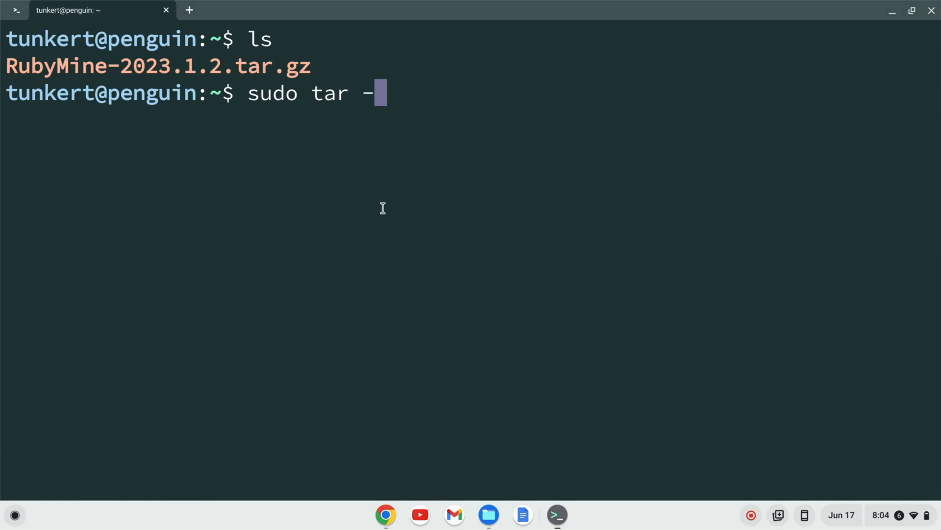
{"action": "type", "text": "xvf"}
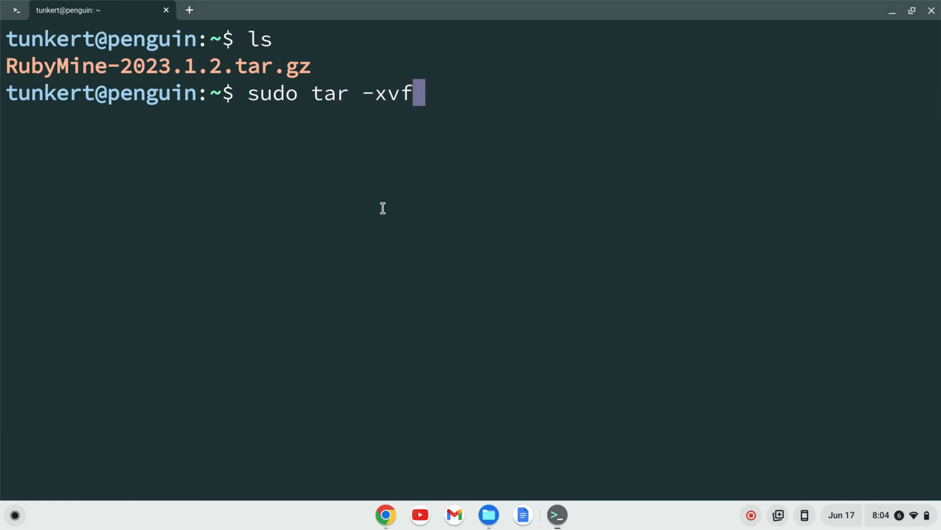
{"action": "type", "text": "Ru"}
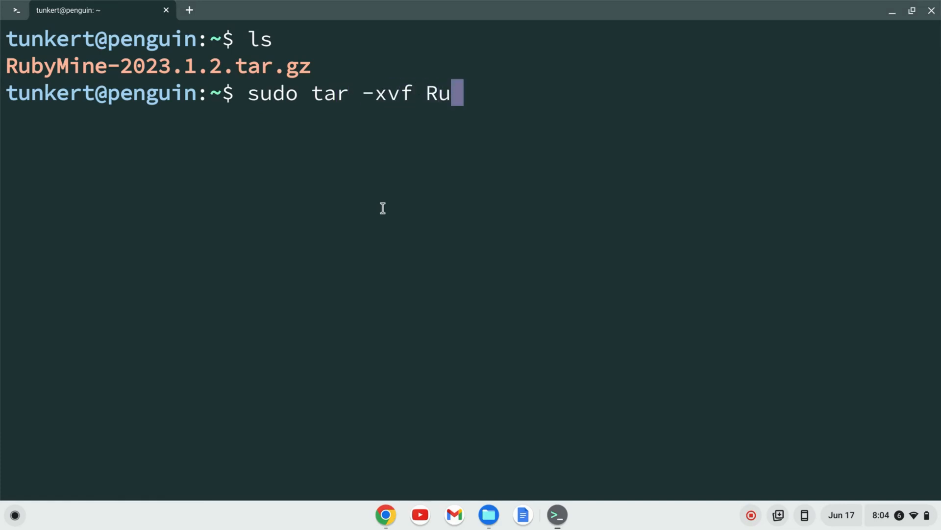
{"action": "type", "text": "byMine-2023.1.2.tar.gz -"}
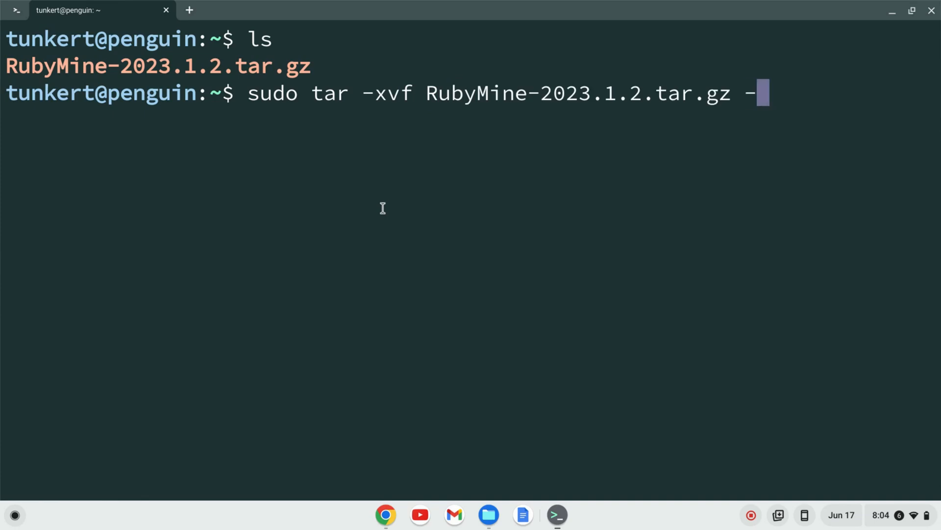
{"action": "type", "text": "C /opt"}
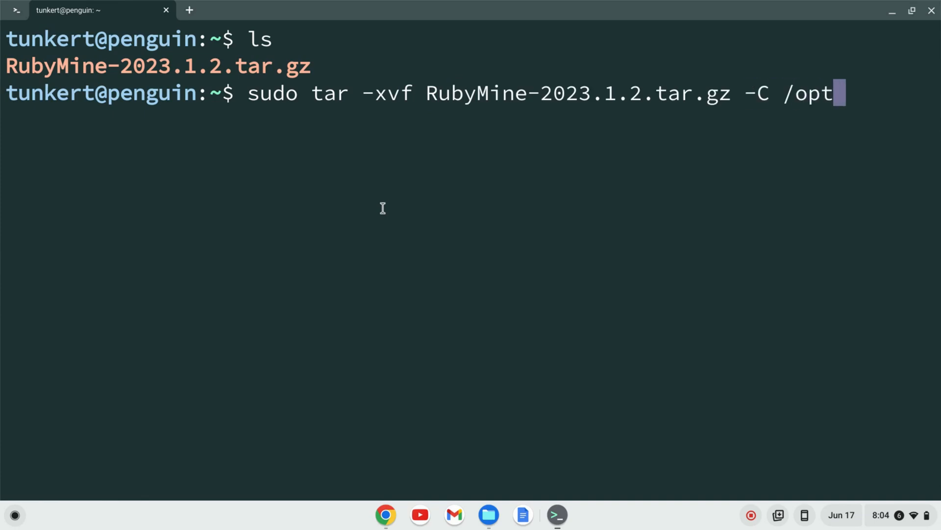
{"action": "key", "text": "Return"}
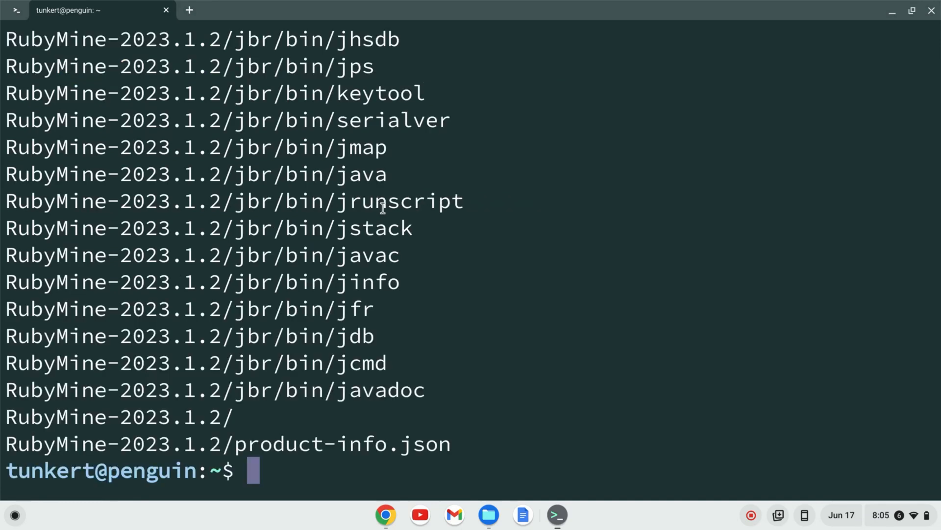
Run /opt/RubyMine-2023.1.2/bin/rubymine.sh to launch RubyMine
{"action": "type", "text": "/"}
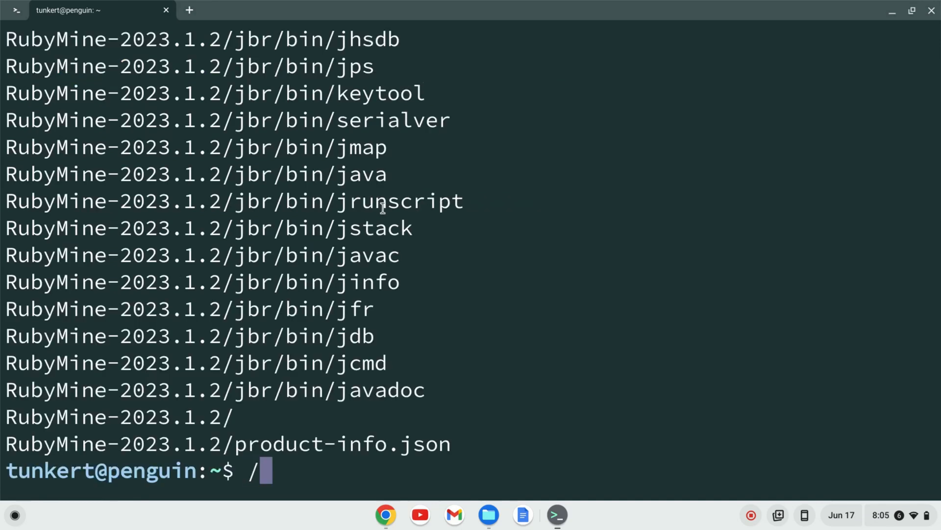
{"action": "type", "text": "opt/"}
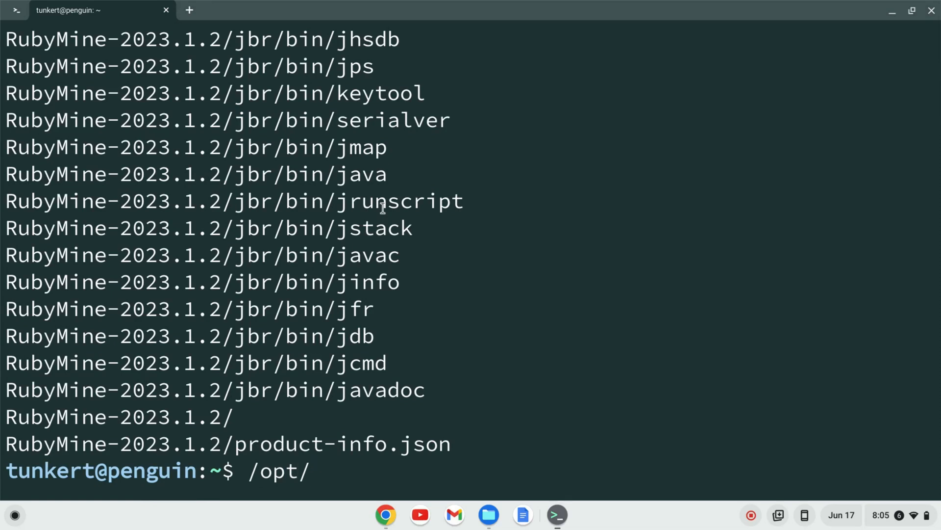
{"action": "type", "text": "RubyMine-2023.1.2/"}
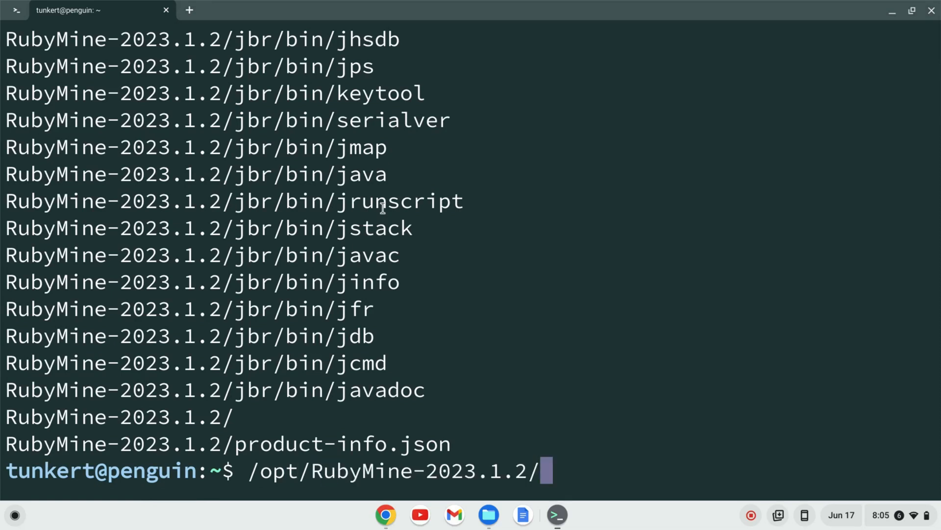
{"action": "type", "text": "bin"}
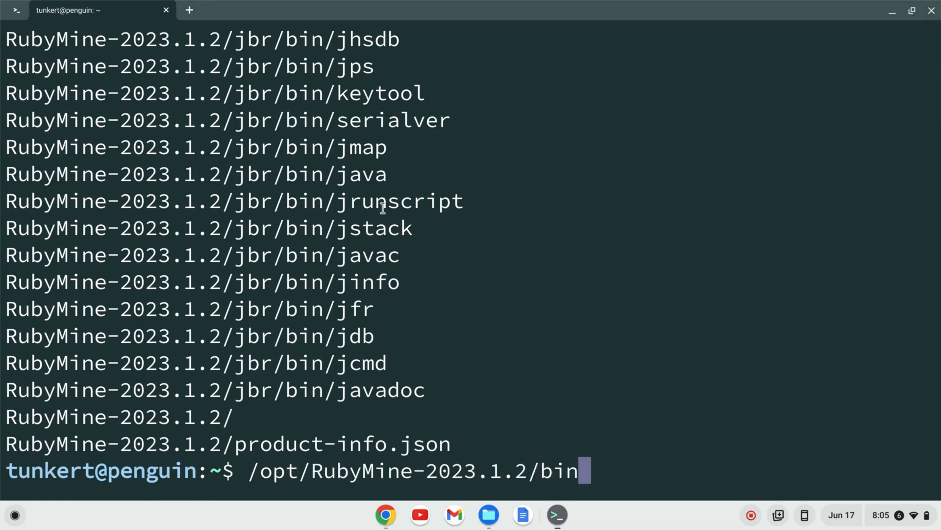
{"action": "type", "text": "/rubymine."}
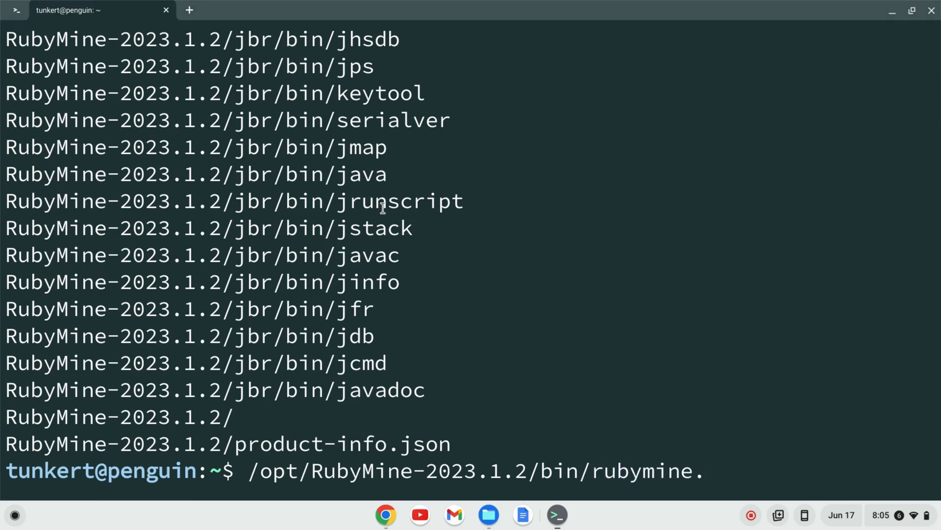
{"action": "type", "text": "sh"}
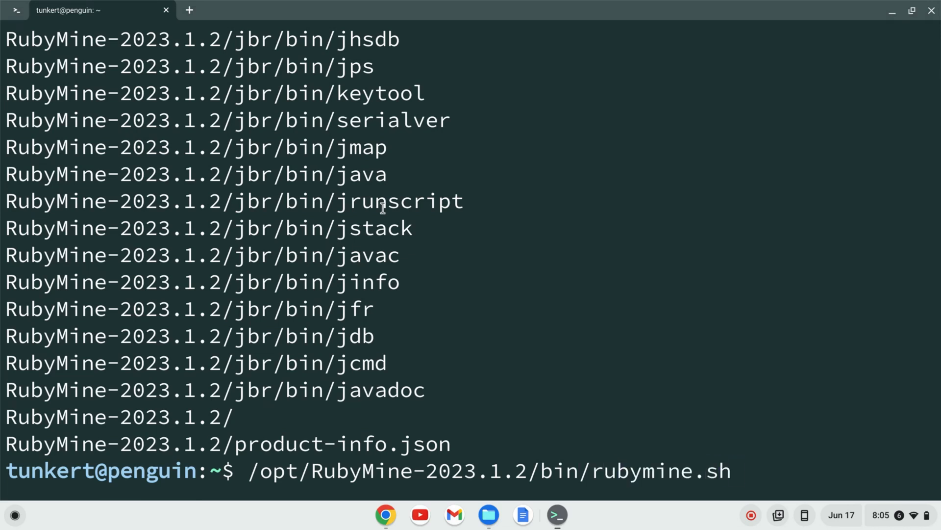
{"action": "key", "text": "Return"}
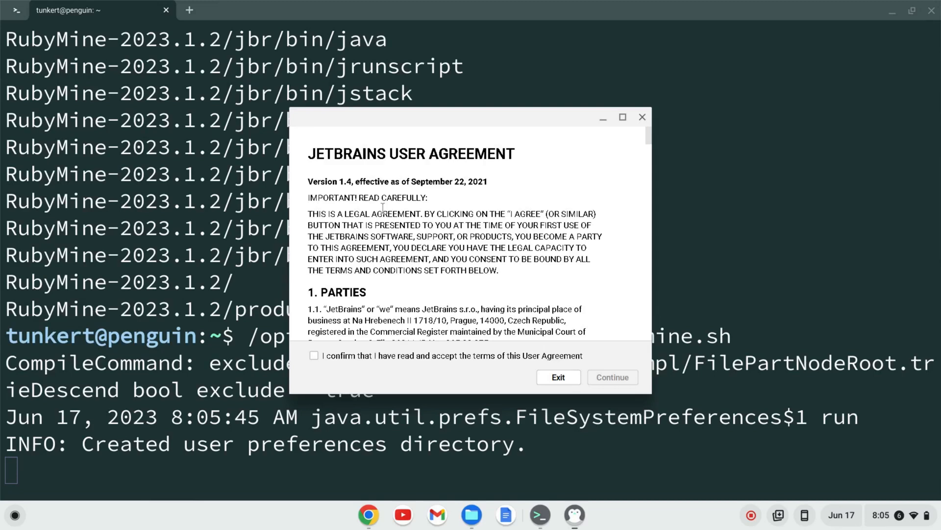
{"action": "mouse_move", "coordinate": [483, 168]}
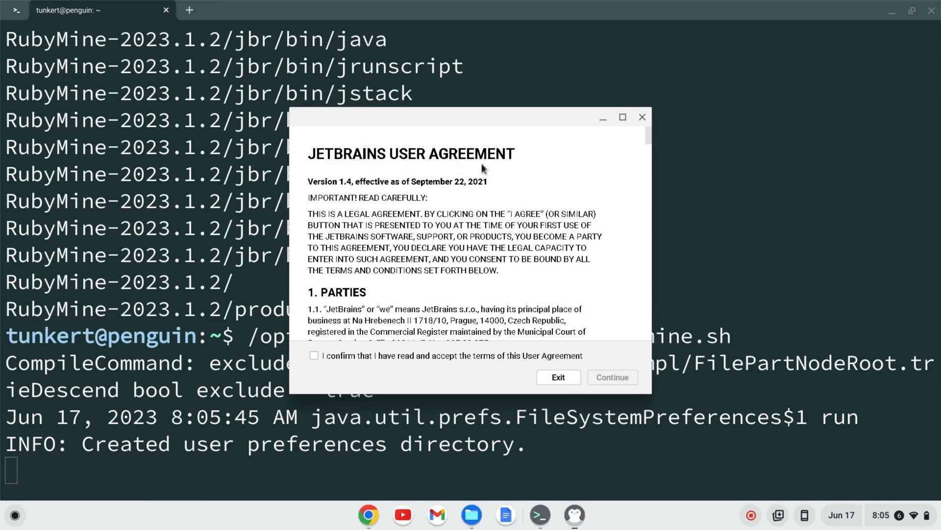
Tick 'I confirm that I have read and accept the terms' and click Continue
{"action": "left_click", "coordinate": [314, 355]}
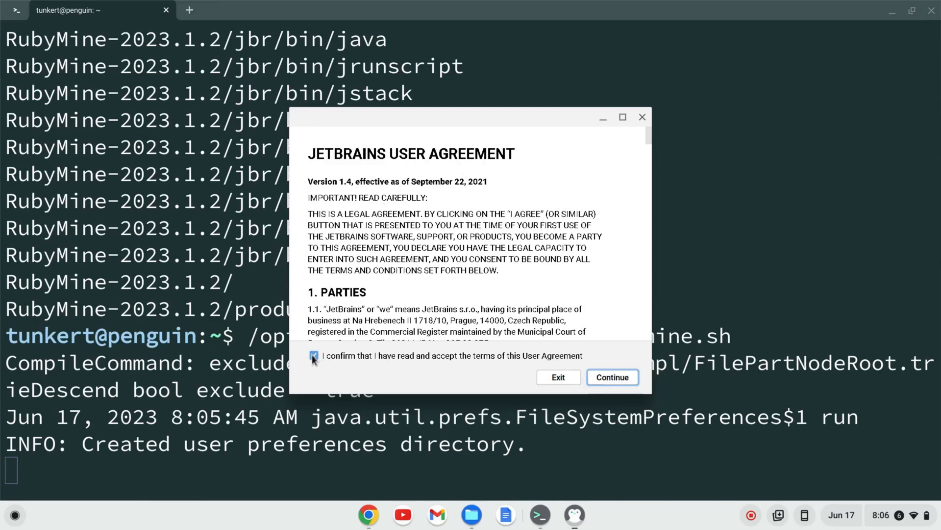
{"action": "left_click", "coordinate": [312, 355]}
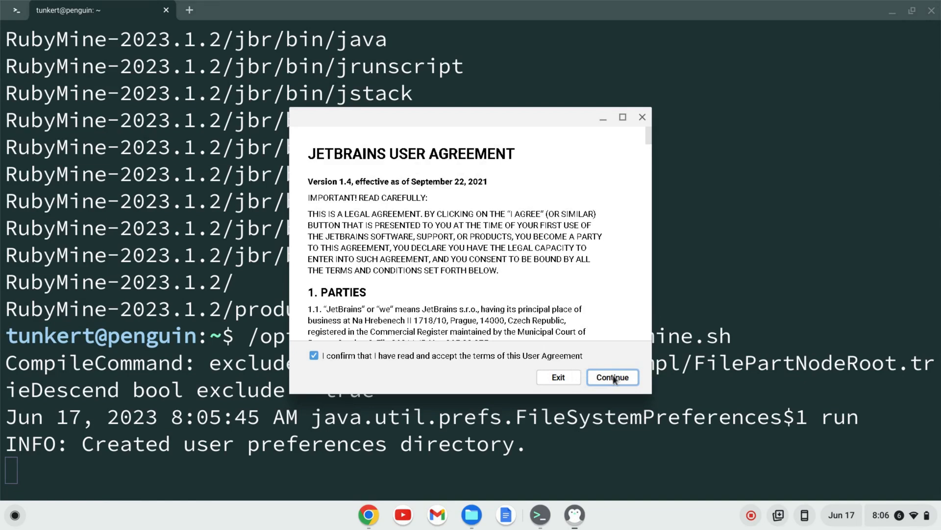
{"action": "left_click", "coordinate": [612, 377]}
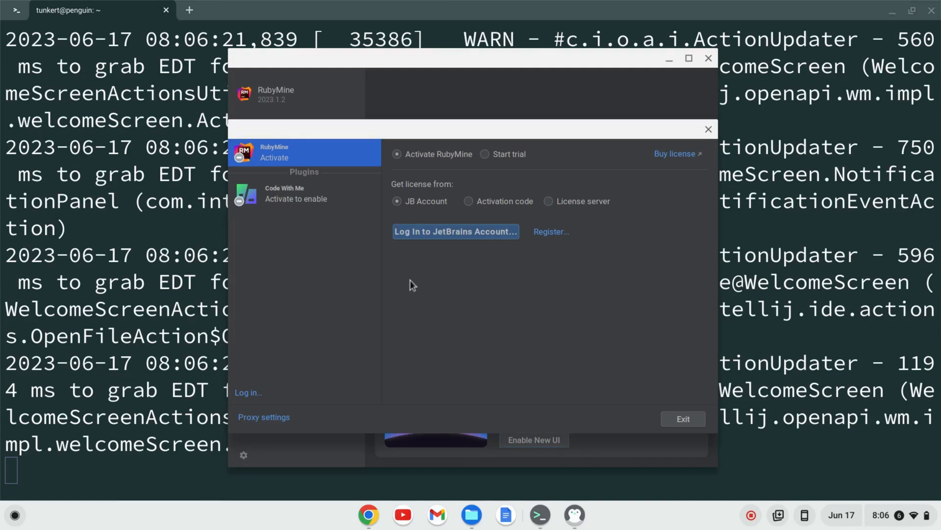
{"action": "mouse_move", "coordinate": [422, 262]}
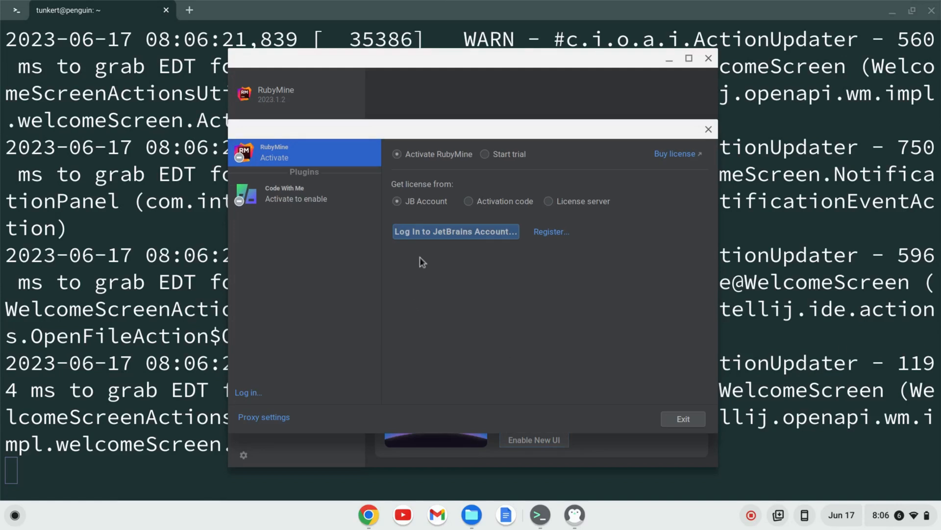
{"action": "mouse_move", "coordinate": [441, 253]}
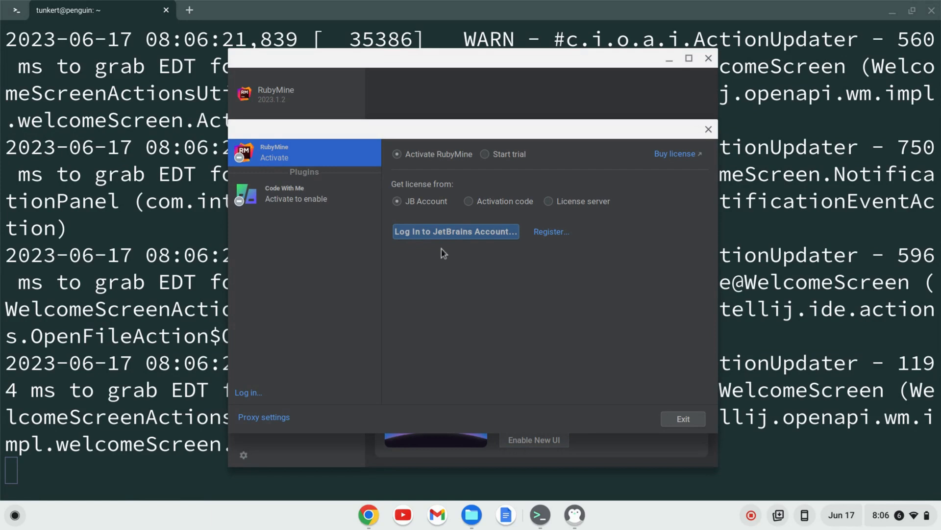
{"action": "mouse_move", "coordinate": [525, 160]}
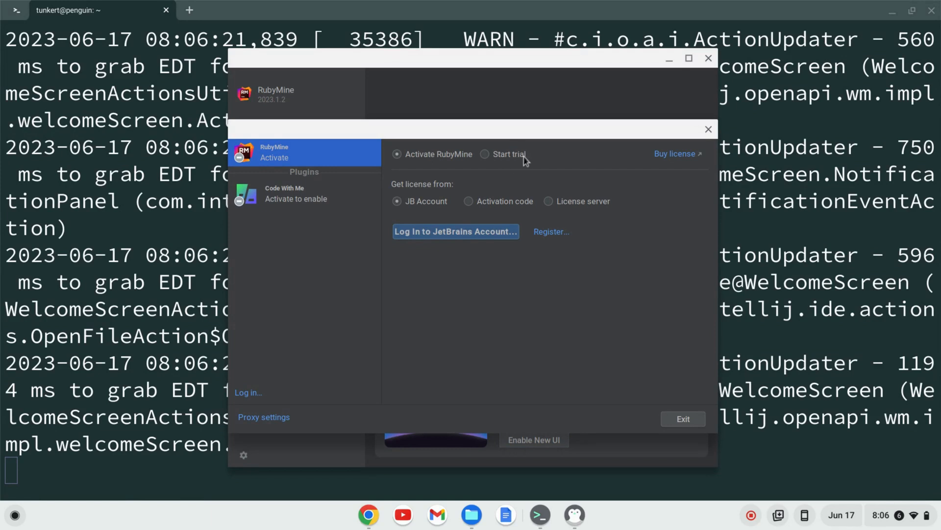
{"action": "mouse_move", "coordinate": [671, 173]}
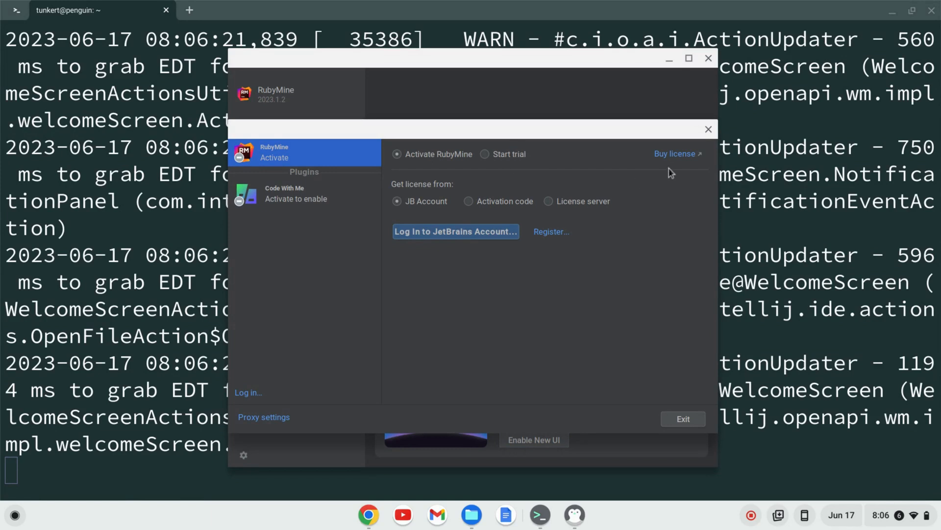